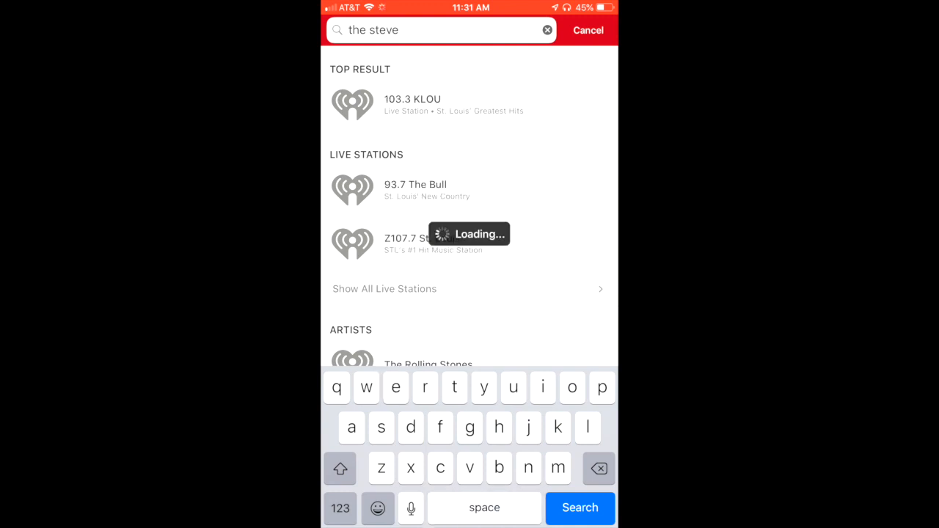
pyautogui.write('czaban')
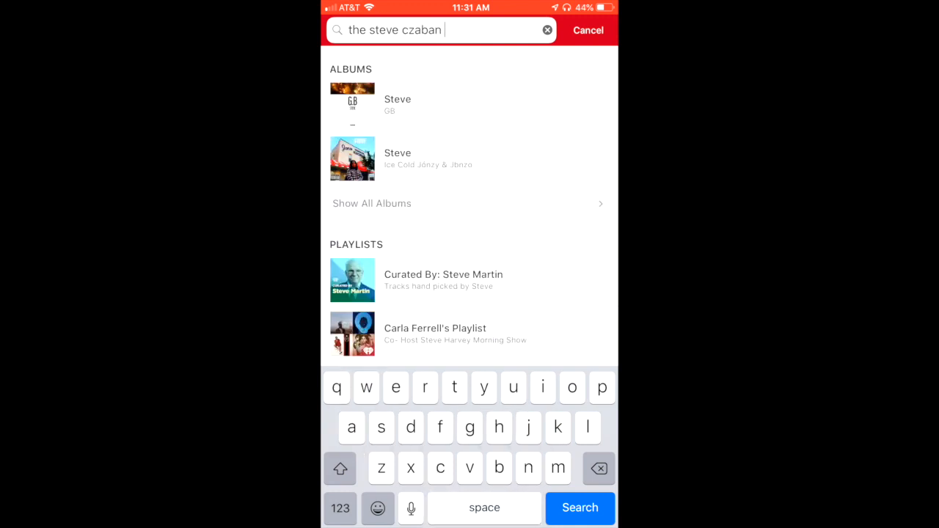